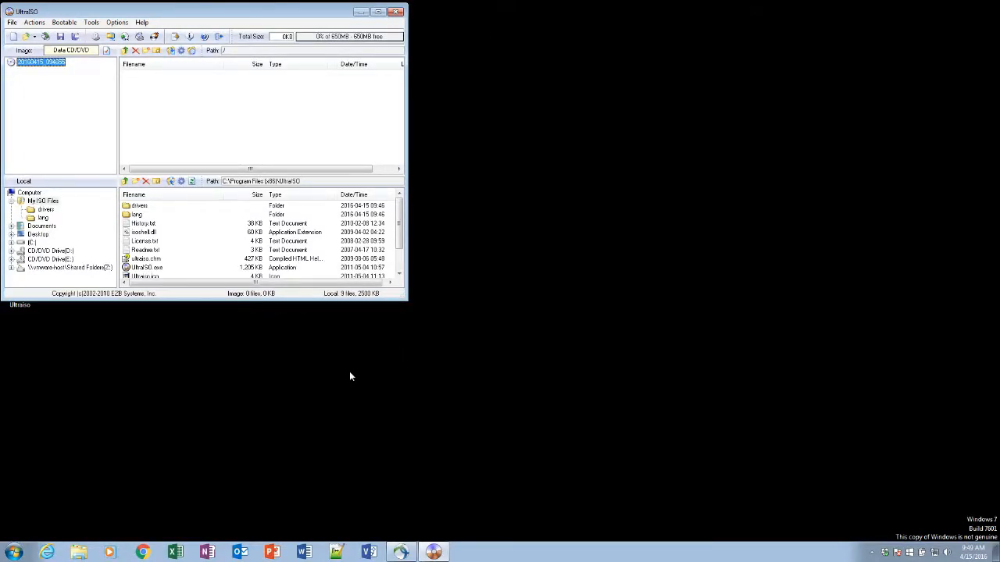
pyautogui.moveTo(347, 375)
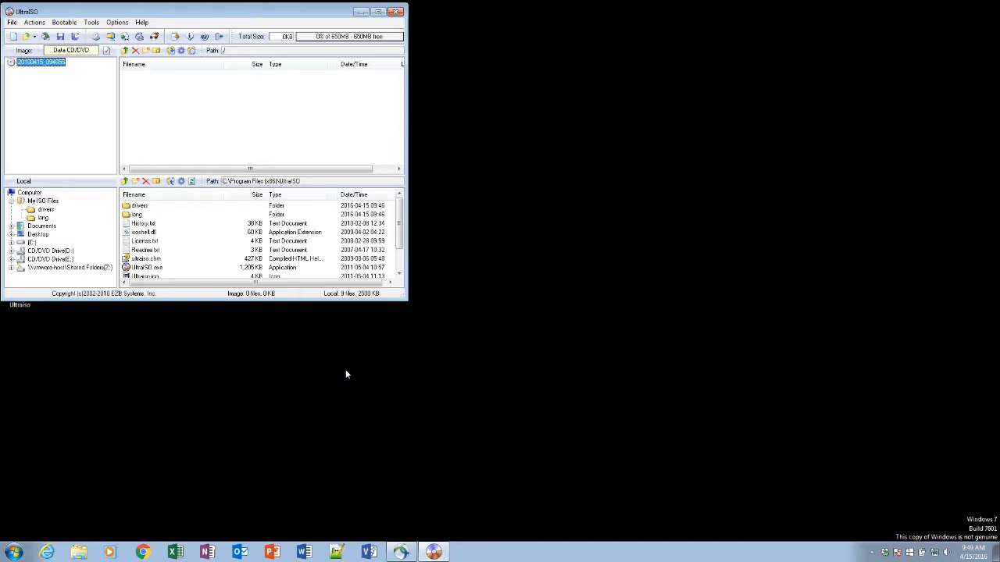
pyautogui.moveTo(355, 380)
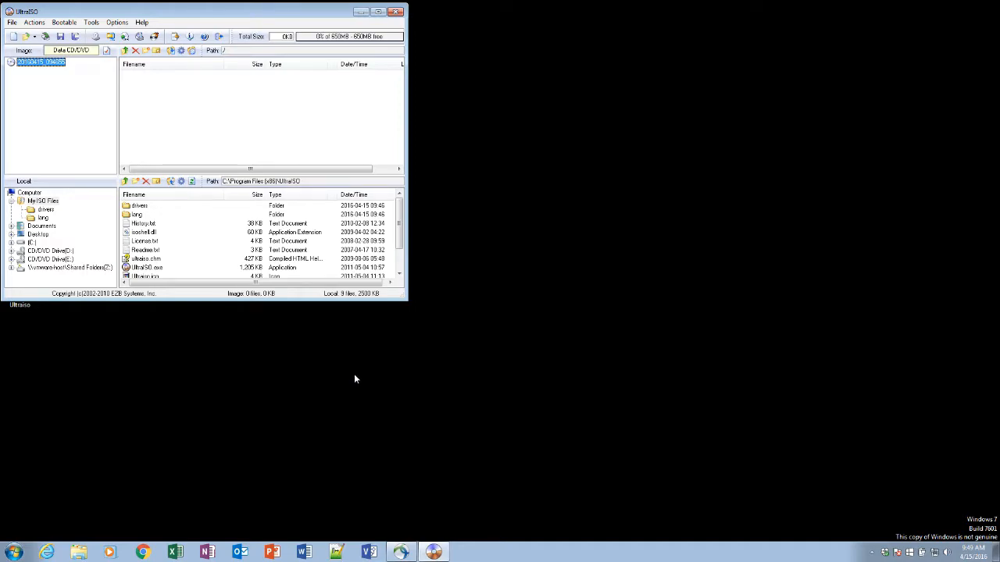
pyautogui.moveTo(347, 380)
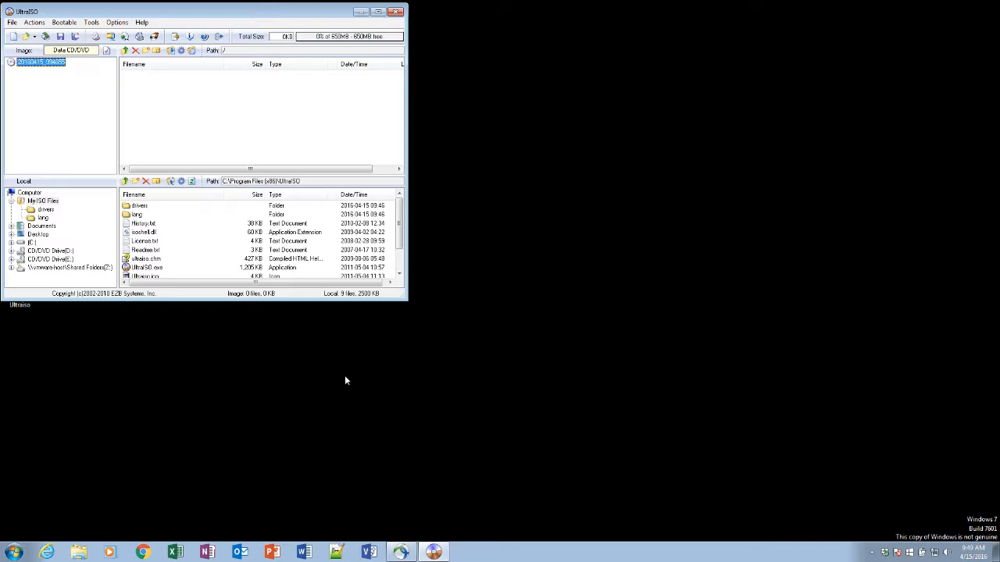
pyautogui.moveTo(348, 381)
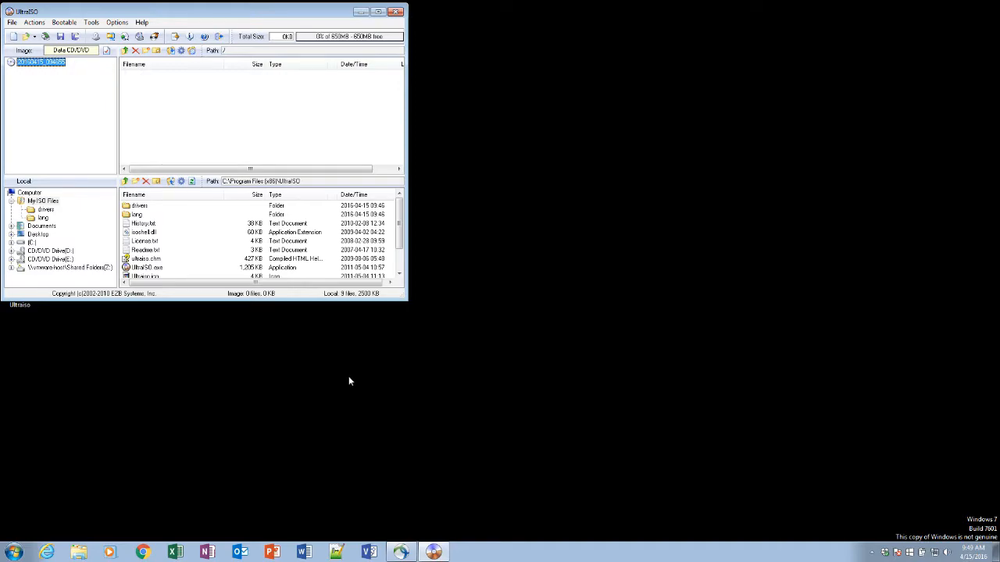
pyautogui.moveTo(135, 256)
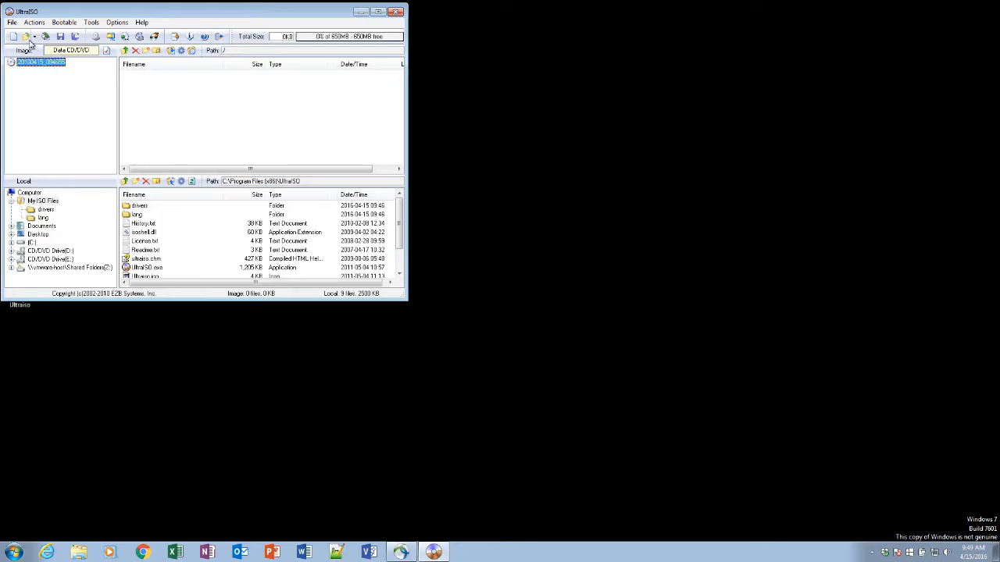
# Step: Load the UCSInstall CUCM 9.1.2 ISO from Libraries > Documents into UltraISO
pyautogui.click(29, 36)
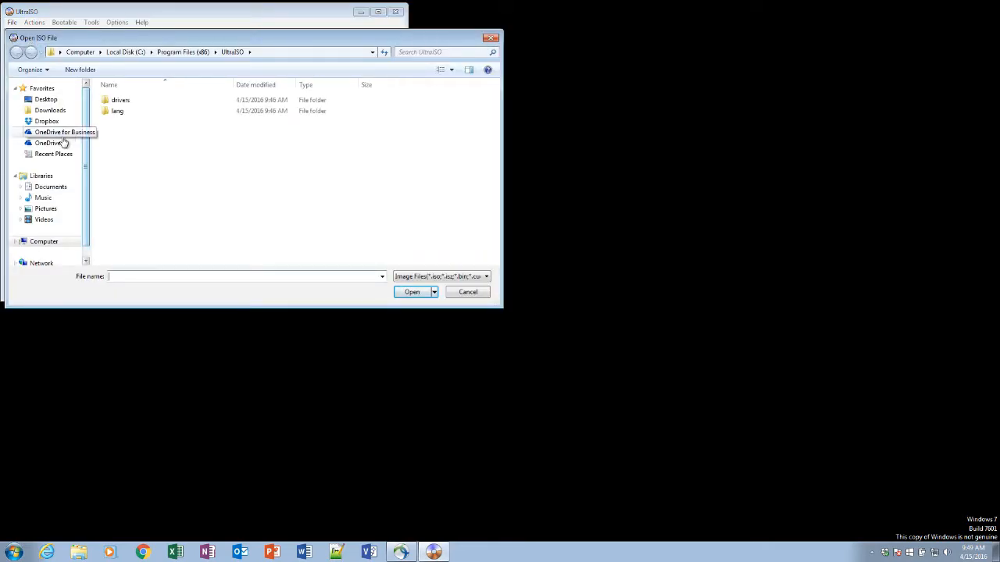
pyautogui.moveTo(57, 197)
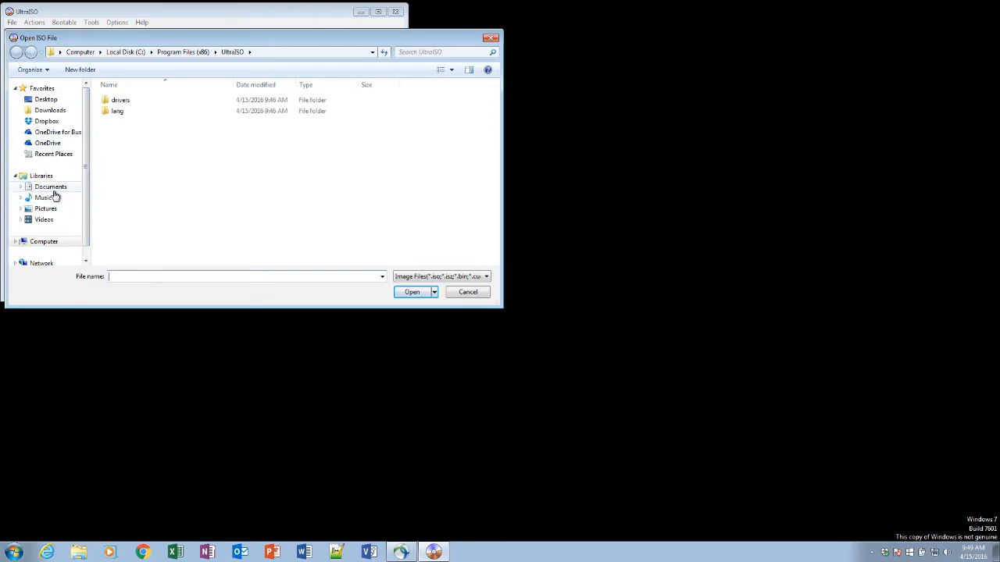
pyautogui.click(50, 187)
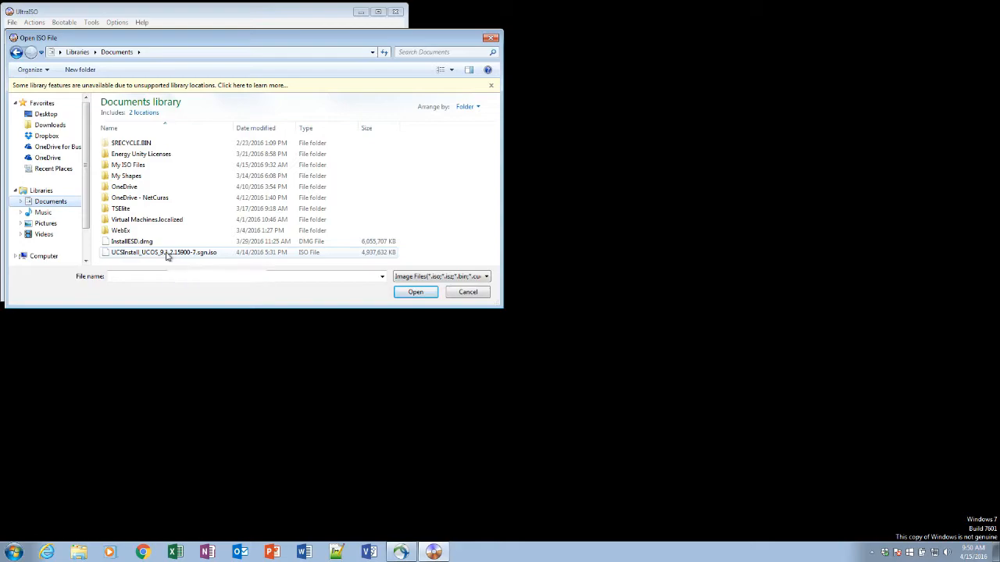
pyautogui.click(415, 292)
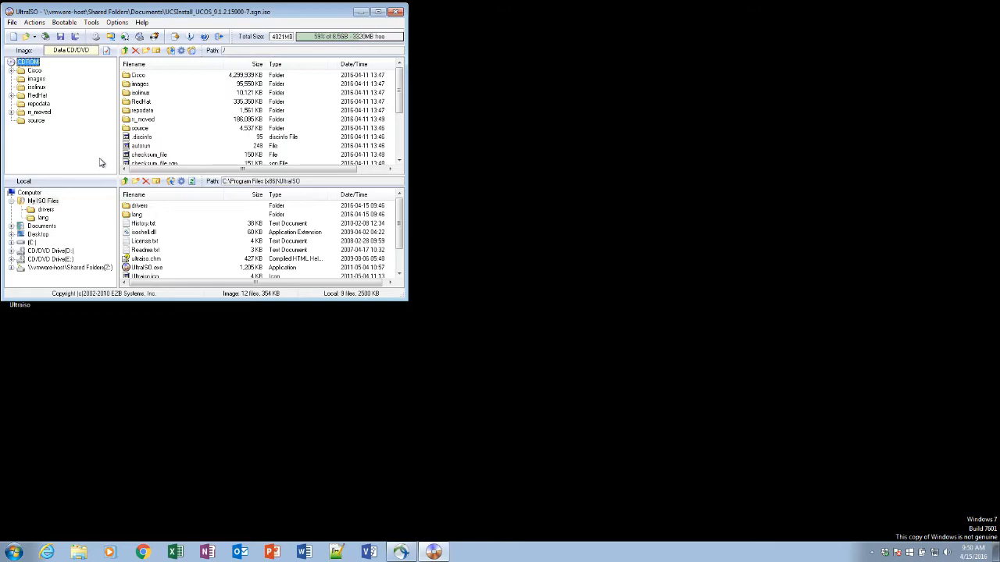
pyautogui.moveTo(85, 165)
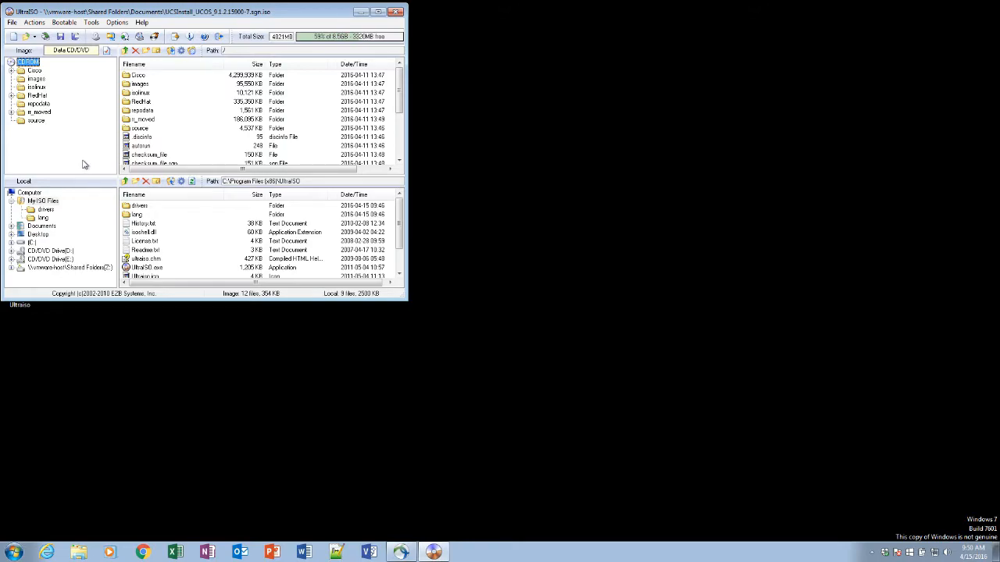
pyautogui.moveTo(84, 162)
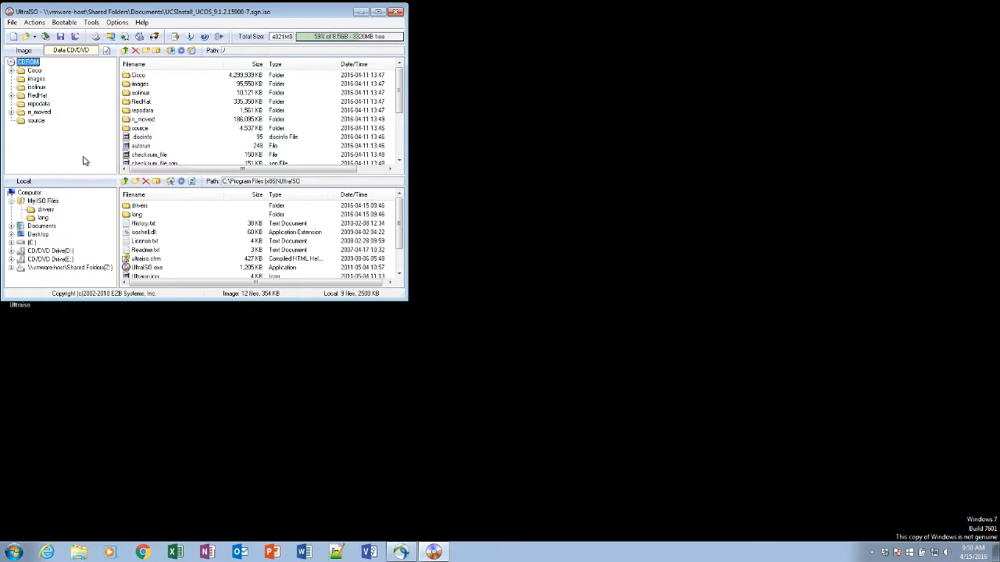
pyautogui.moveTo(85, 161)
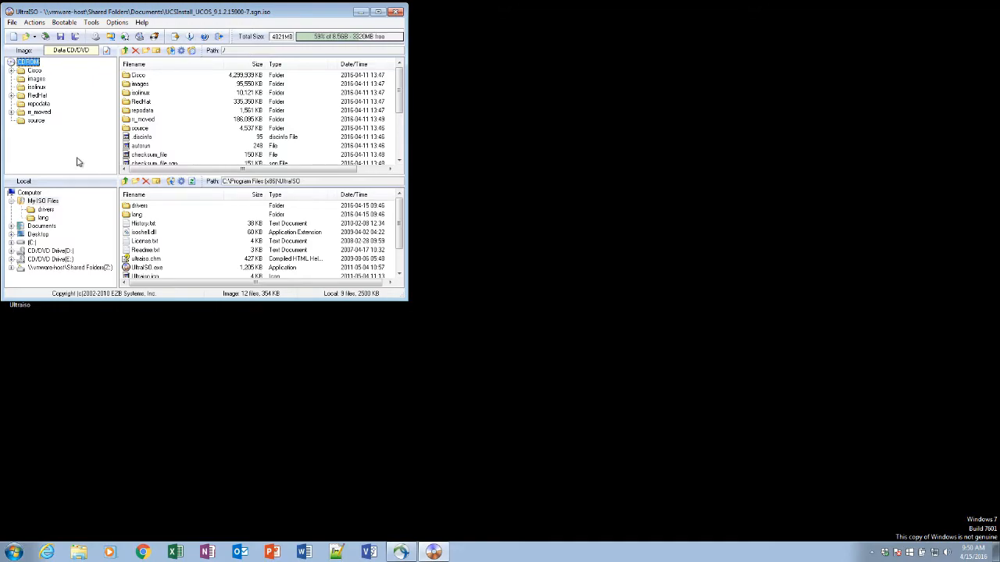
pyautogui.moveTo(53, 151)
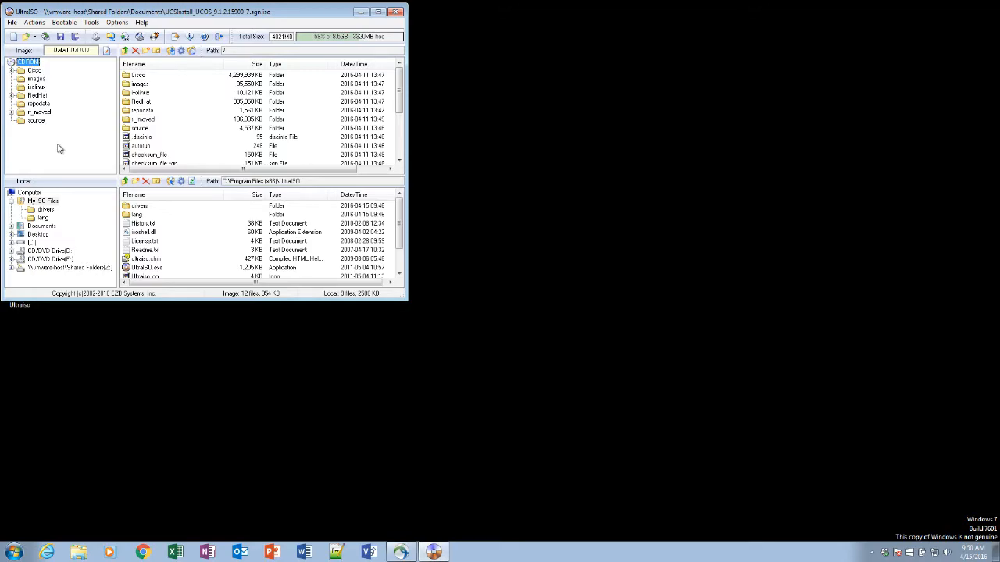
pyautogui.moveTo(68, 136)
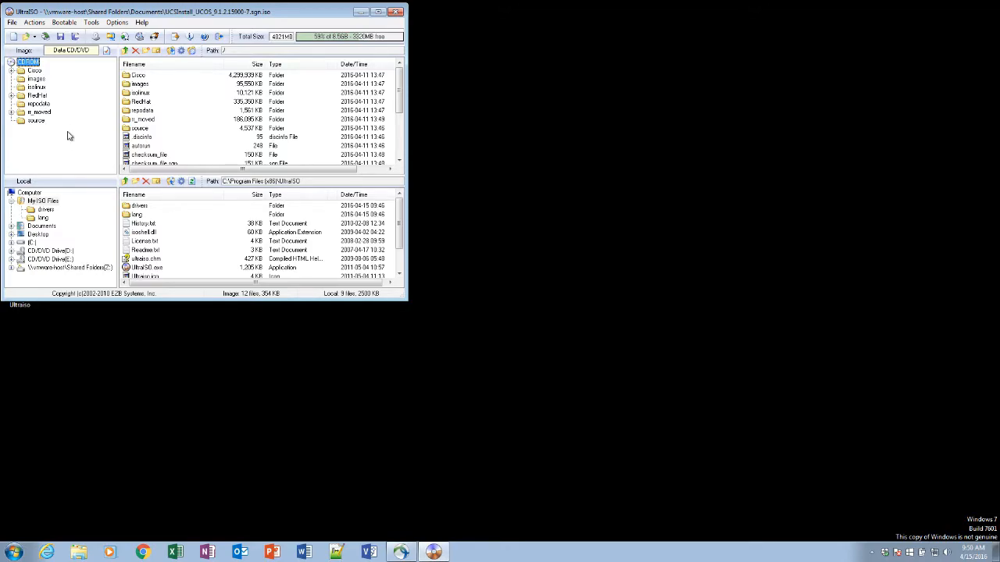
pyautogui.moveTo(69, 139)
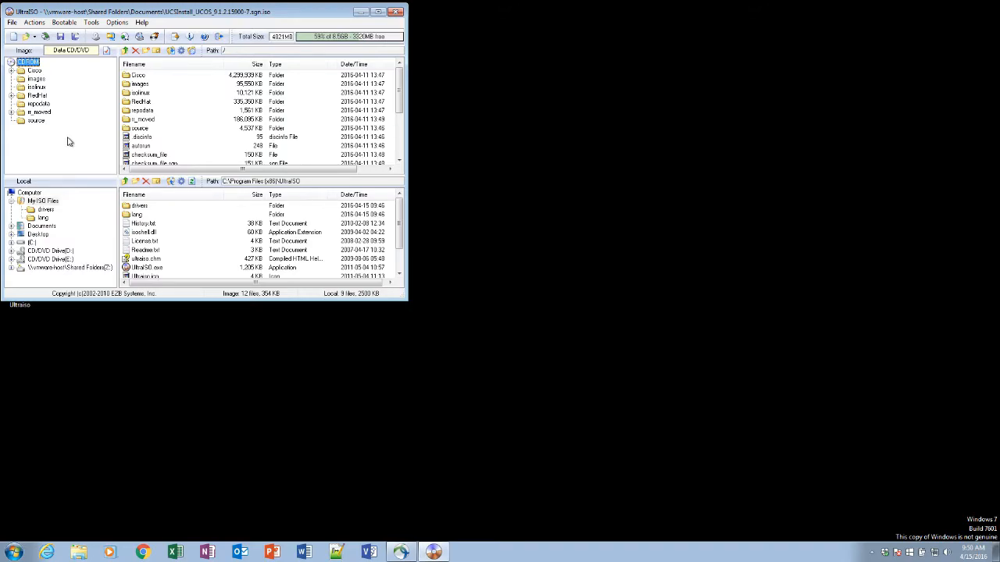
pyautogui.moveTo(43, 97)
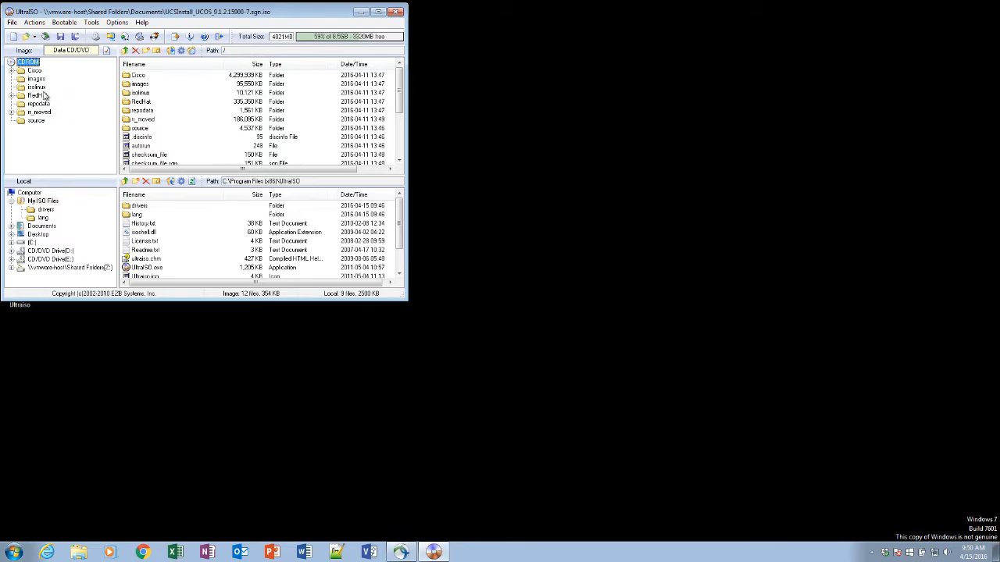
# Step: Extract isolinux.bin from the image's isolinux folder onto the Windows Desktop
pyautogui.click(36, 87)
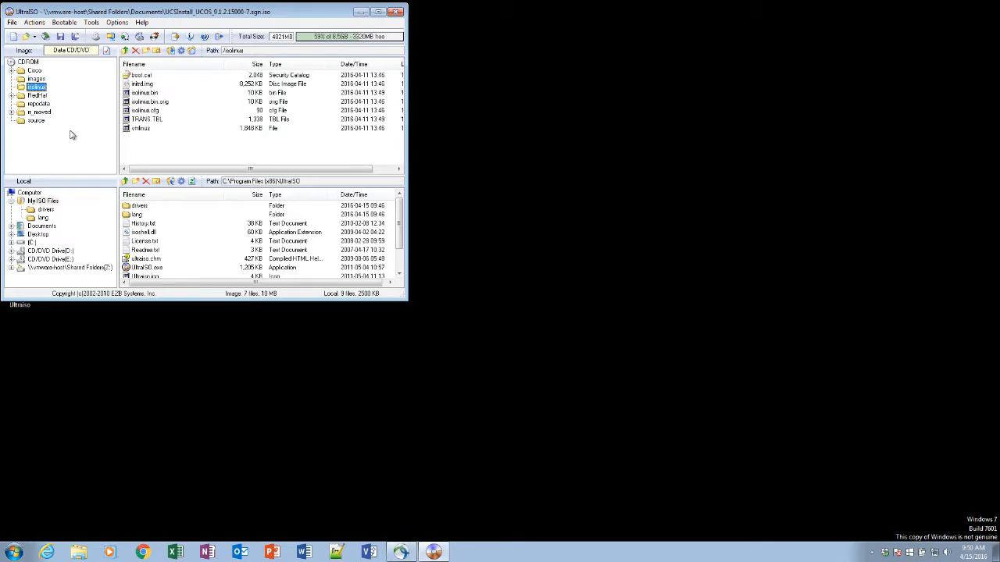
pyautogui.click(143, 93)
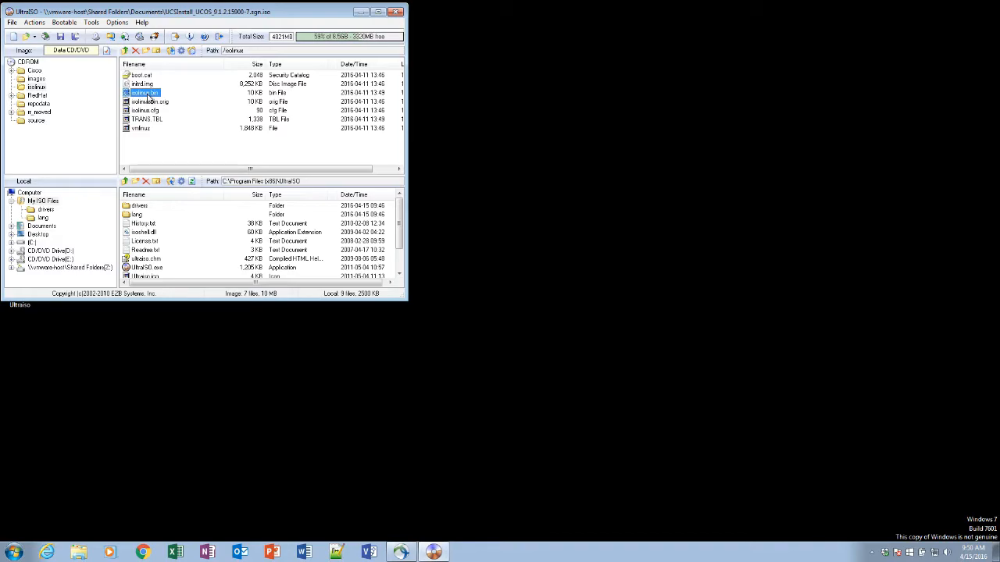
pyautogui.moveTo(149, 97)
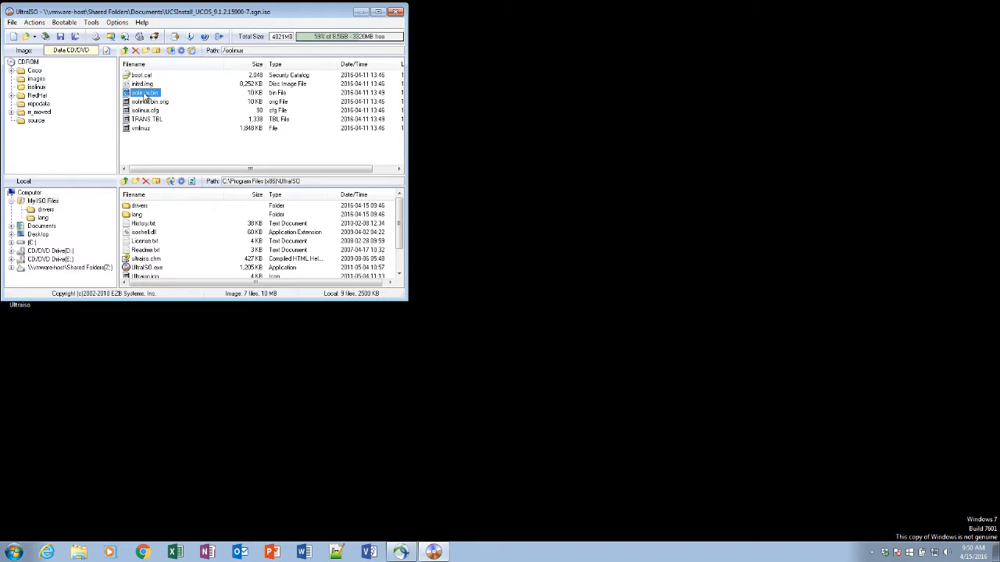
pyautogui.rightClick(143, 92)
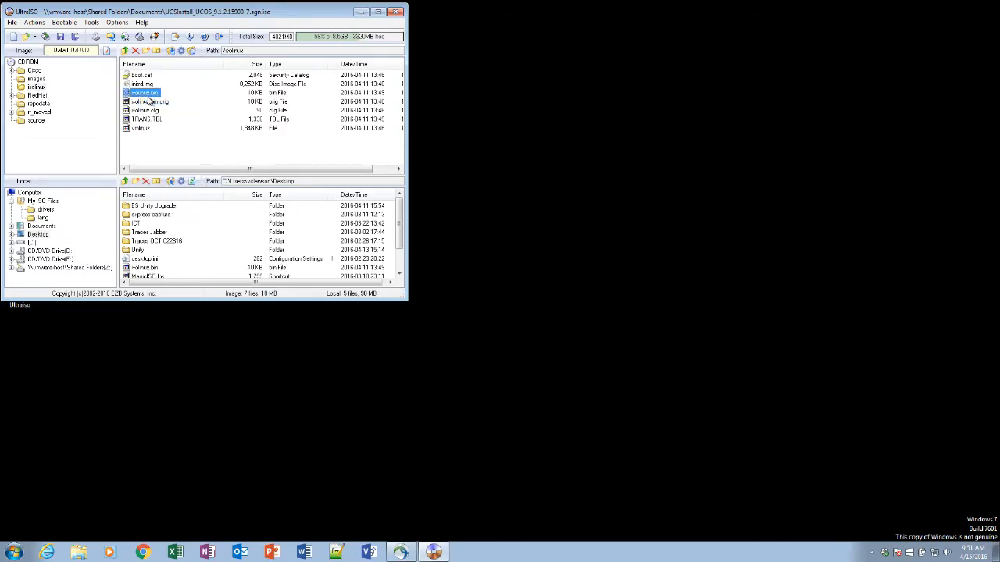
pyautogui.moveTo(144, 92); pyautogui.dragTo(19, 344)
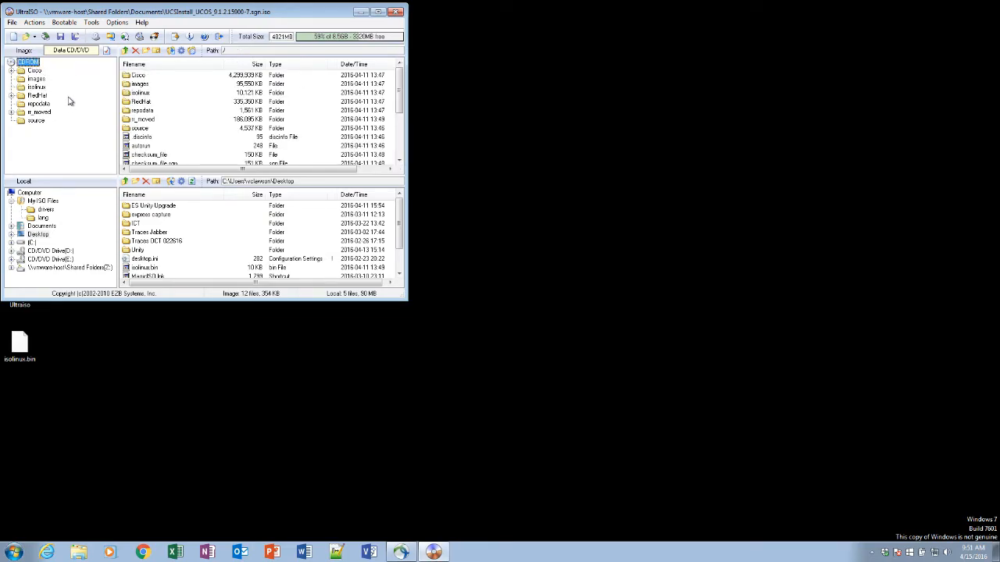
# Step: Load isolinux.bin from the Desktop as the image's boot file via Bootable > Load Boot File
pyautogui.click(64, 22)
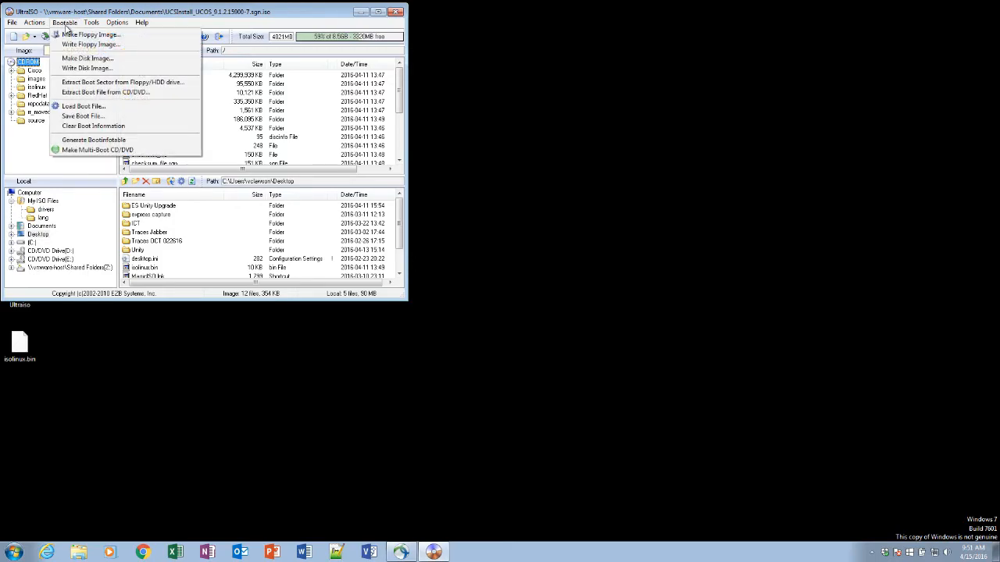
pyautogui.moveTo(94, 125)
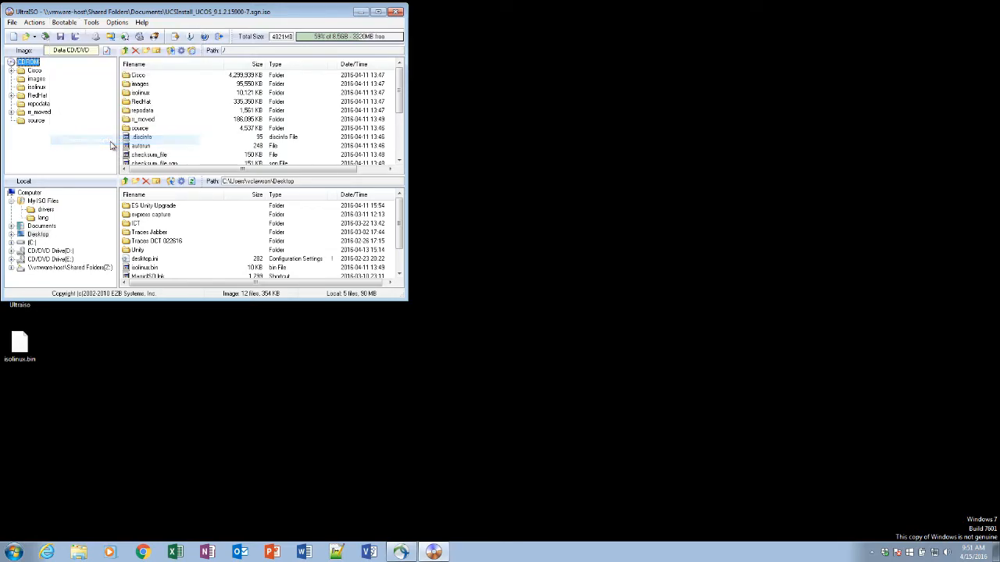
pyautogui.click(64, 22)
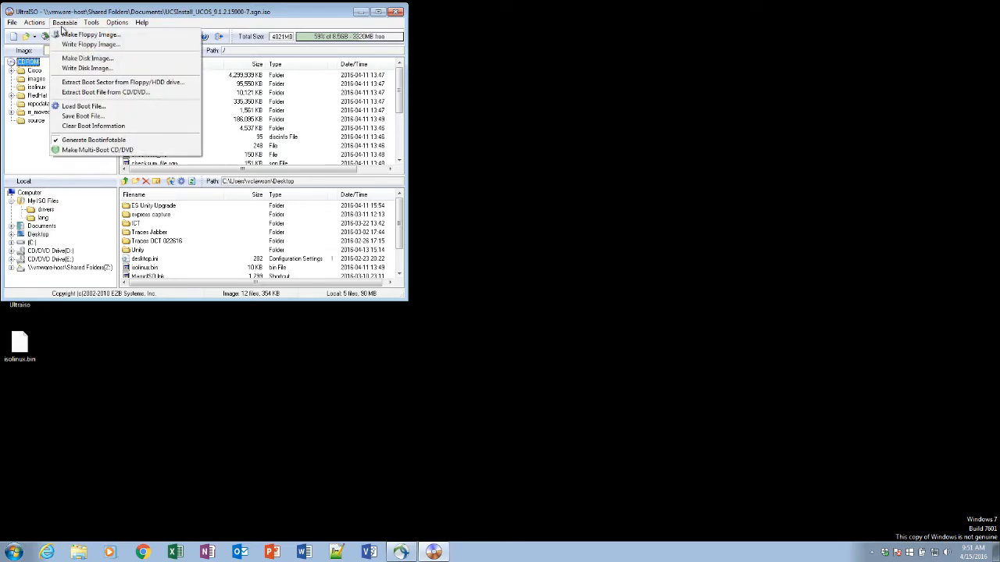
pyautogui.moveTo(82, 106)
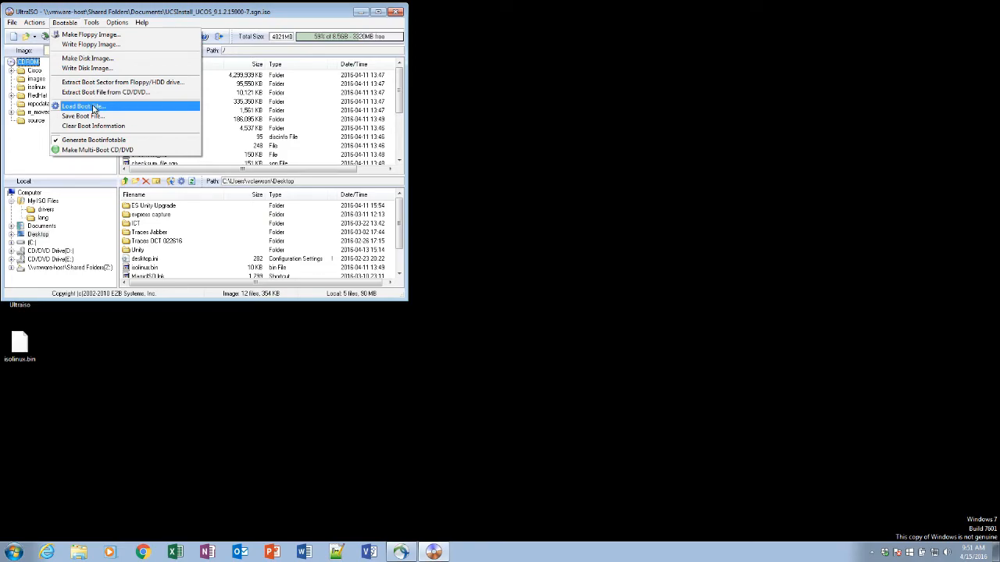
pyautogui.click(82, 107)
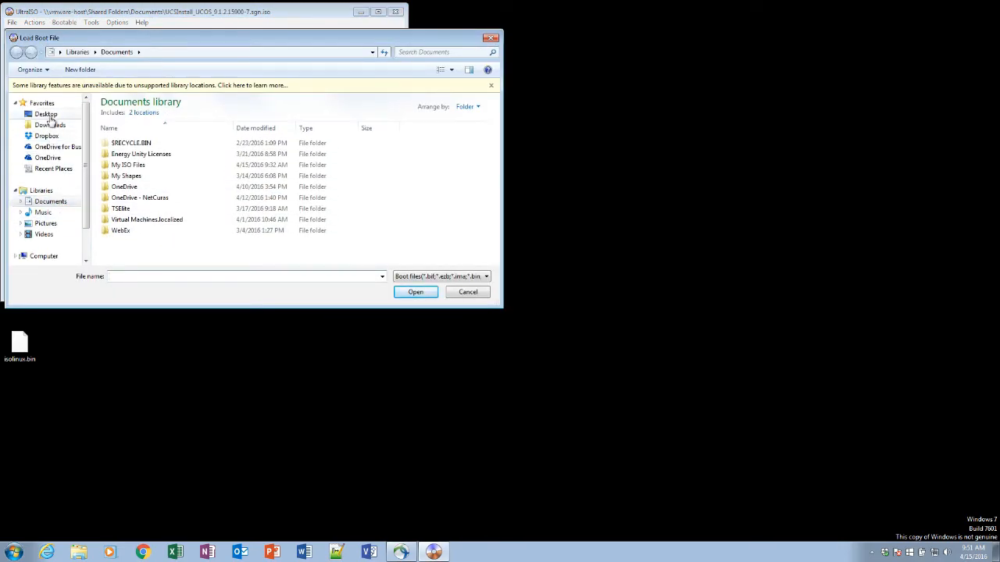
pyautogui.click(46, 113)
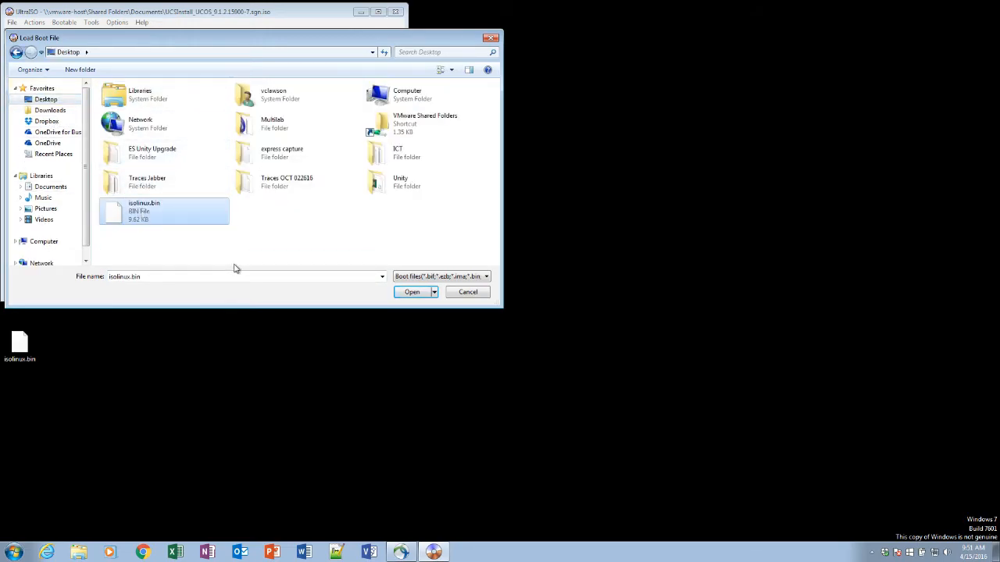
pyautogui.click(412, 292)
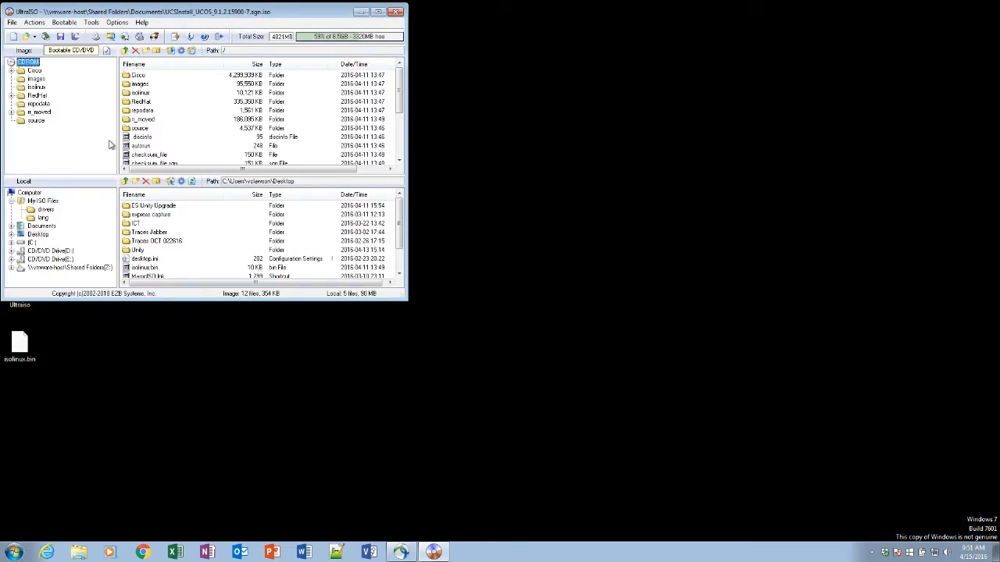
# Step: Save the bootable image as a new ISO named CUCM912.iso in Documents
pyautogui.click(12, 22)
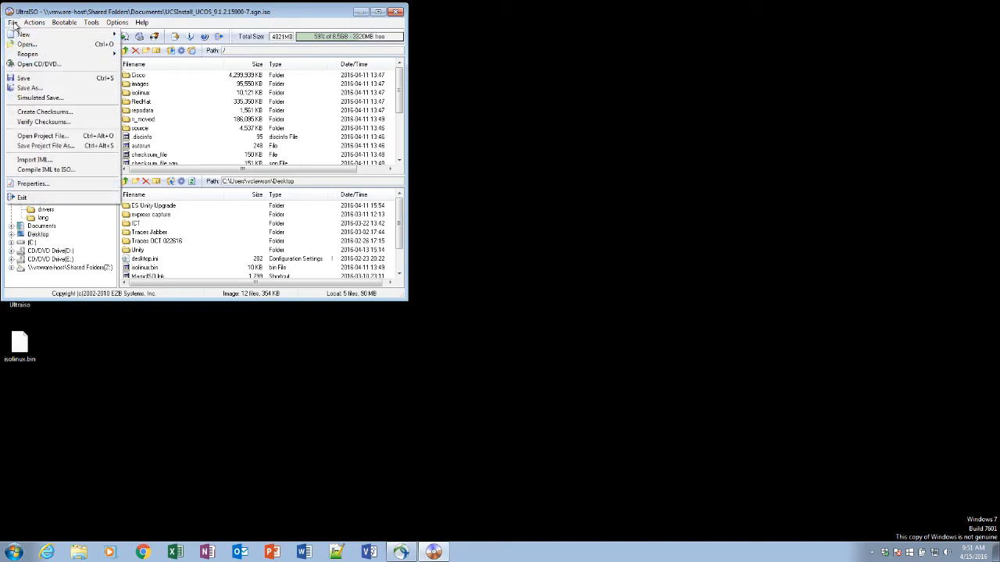
pyautogui.click(29, 87)
pyautogui.write('CUCM912.iso')
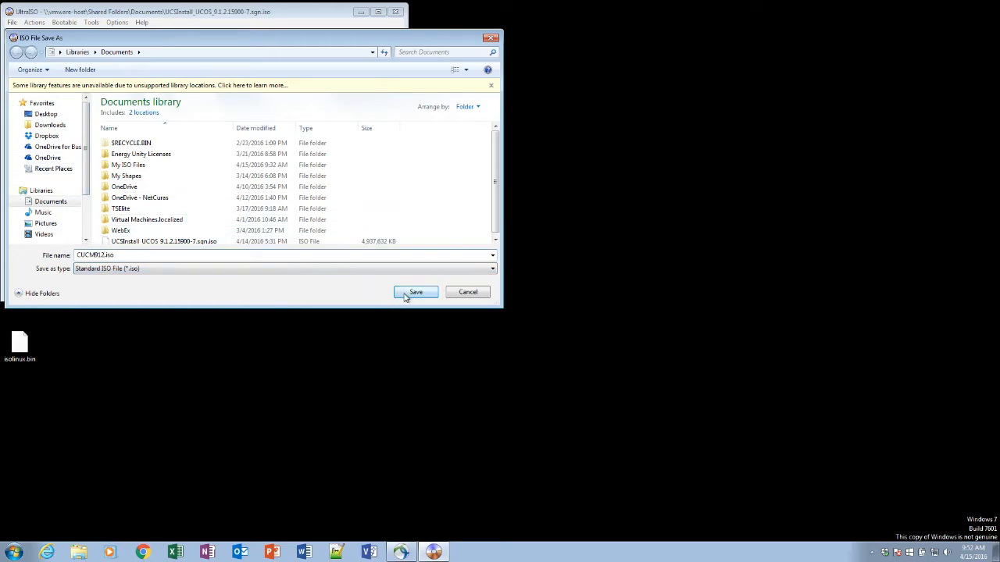
pyautogui.click(416, 292)
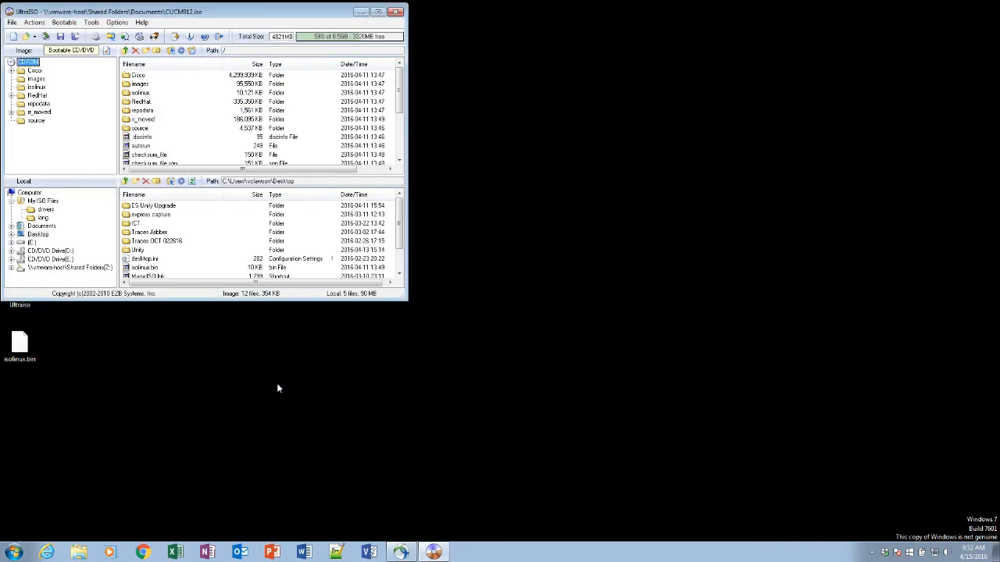
pyautogui.moveTo(256, 377)
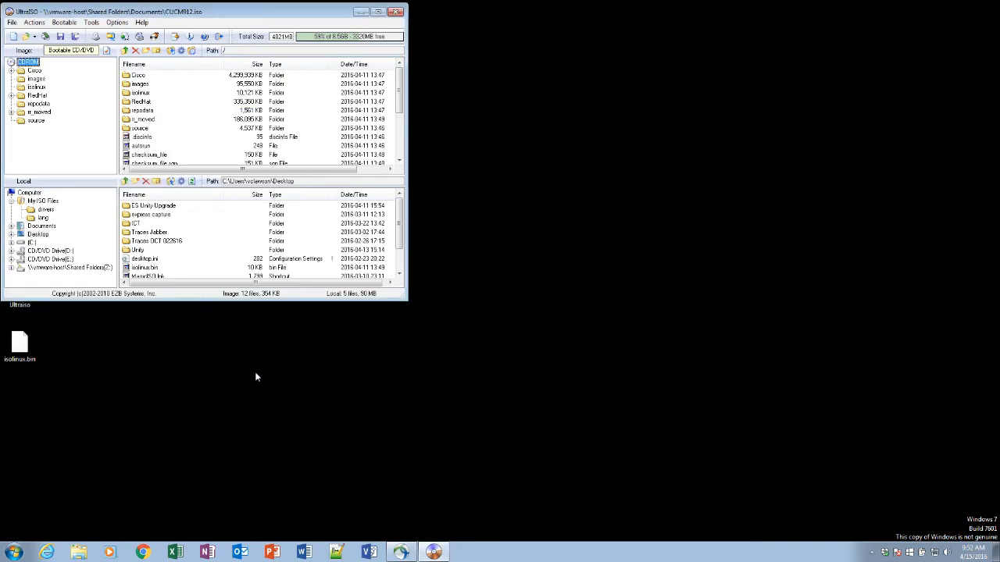